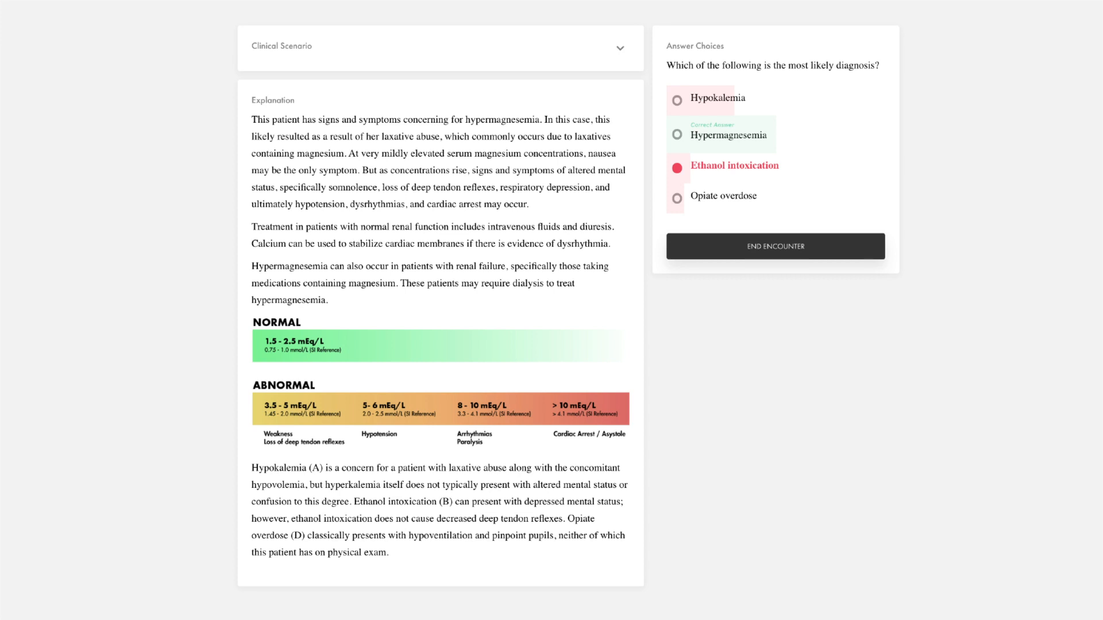
Leave the answered case explanations and reach the Clinic featured app page with its Get App button.
{"action": "left_click", "coordinate": [774, 246]}
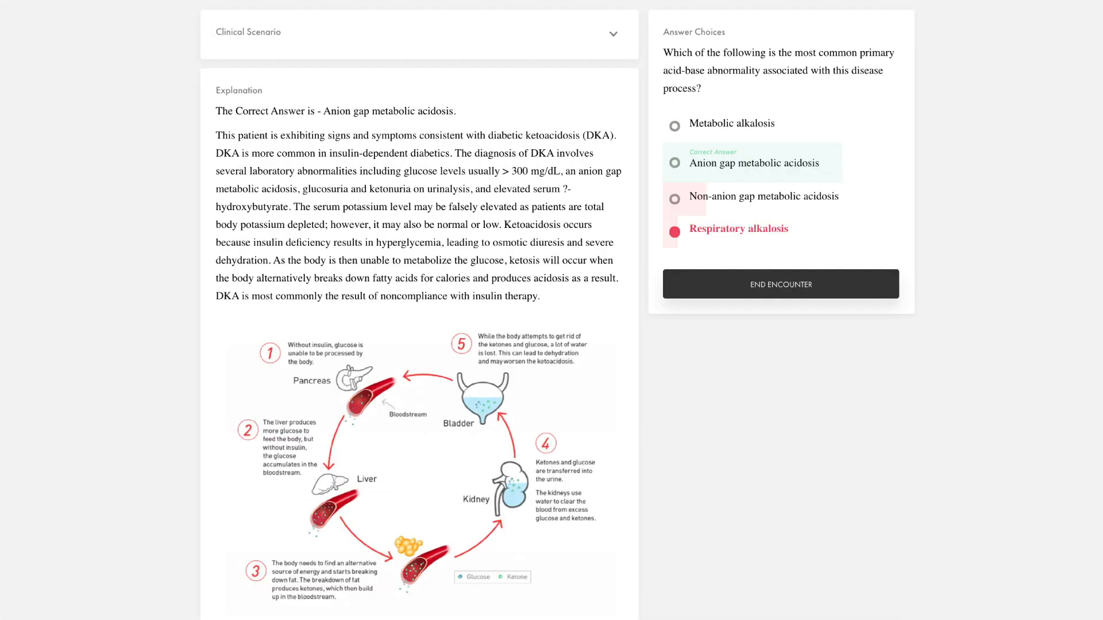
{"action": "left_click", "coordinate": [780, 283]}
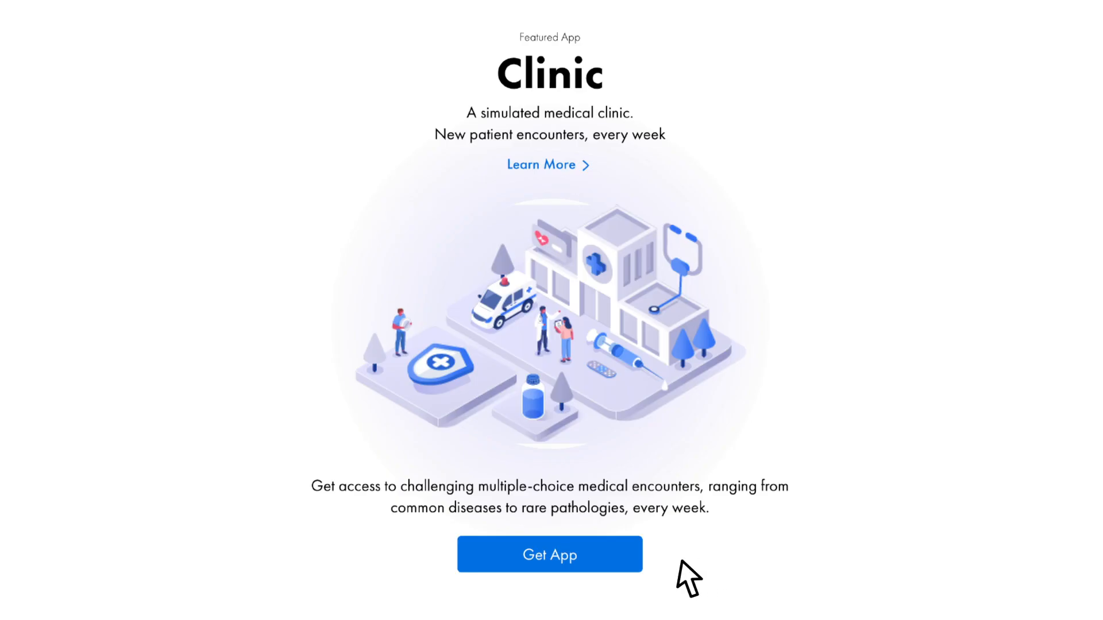
{"action": "left_click", "coordinate": [549, 554]}
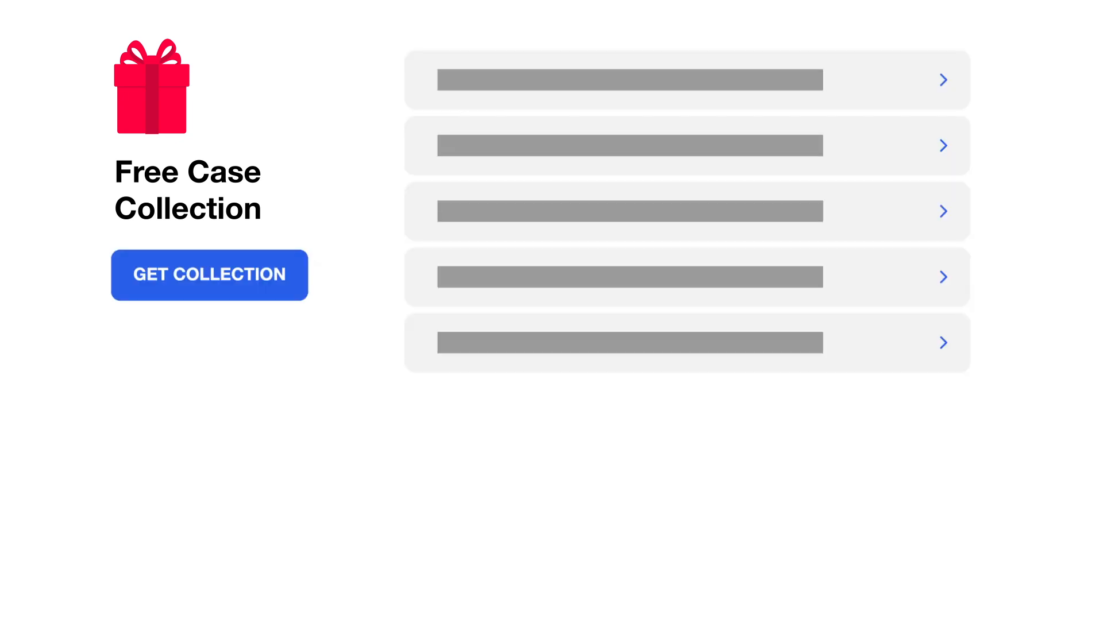